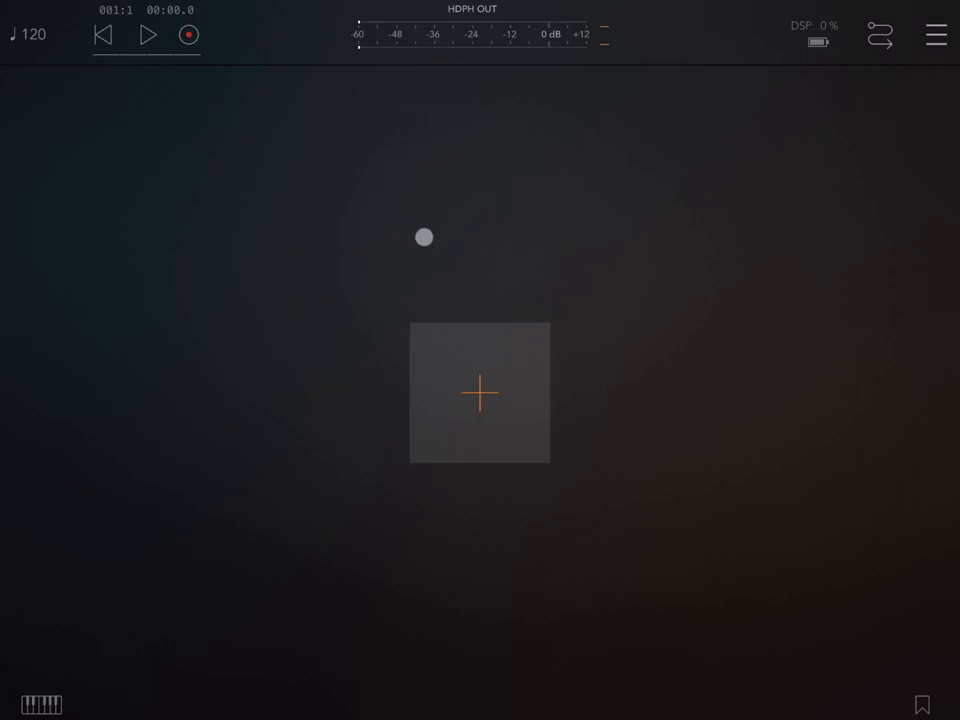
Add two audio channels and set each channel's source to File Player.
left_click(479, 393)
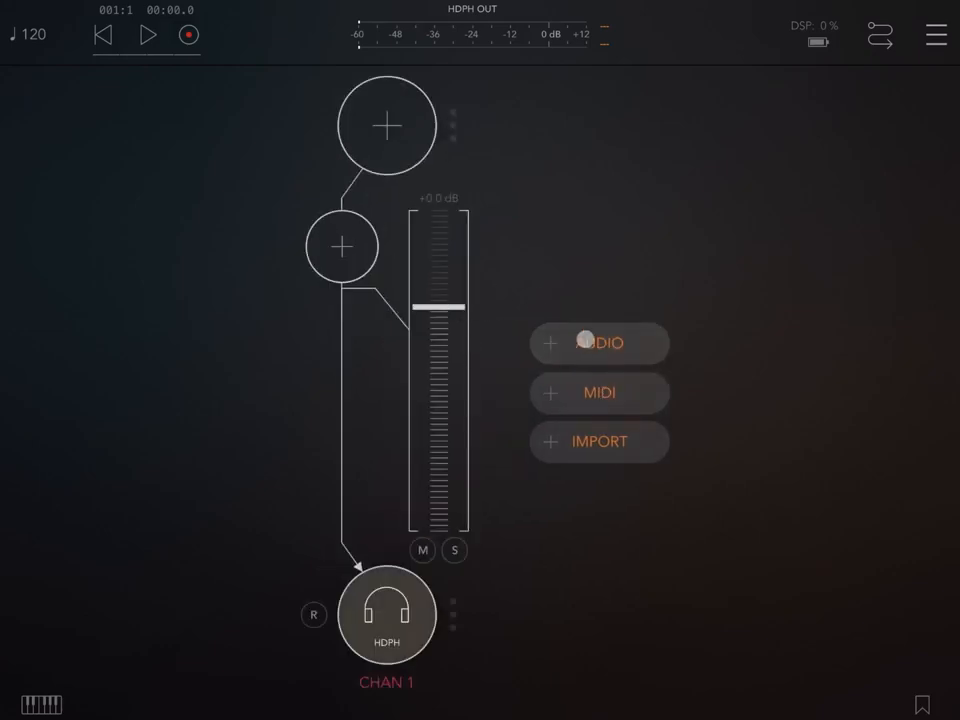
left_click(598, 343)
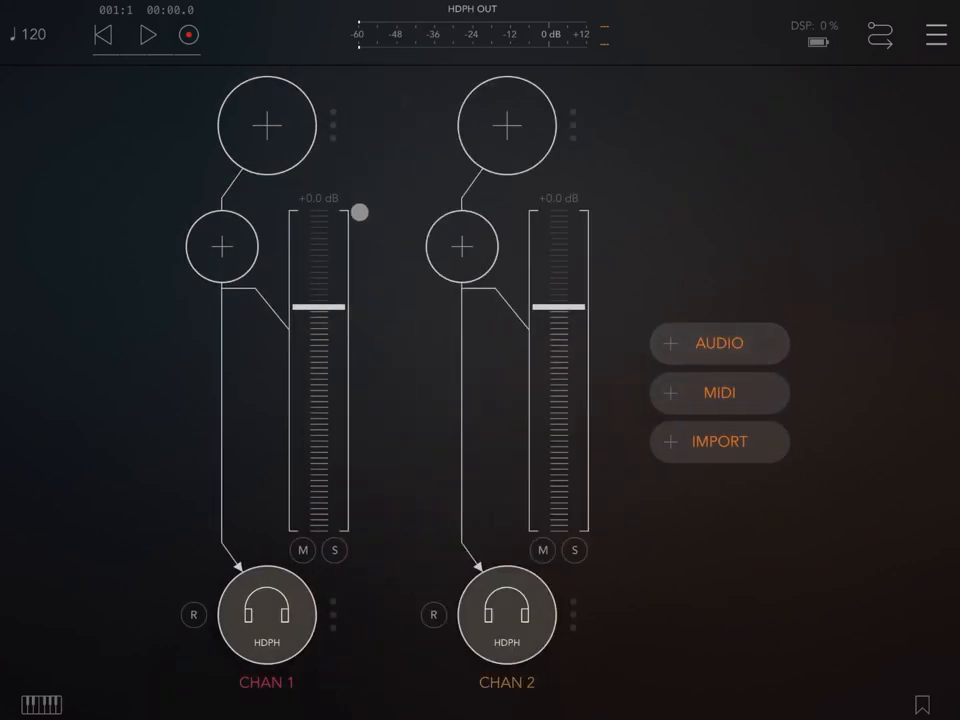
left_click(266, 125)
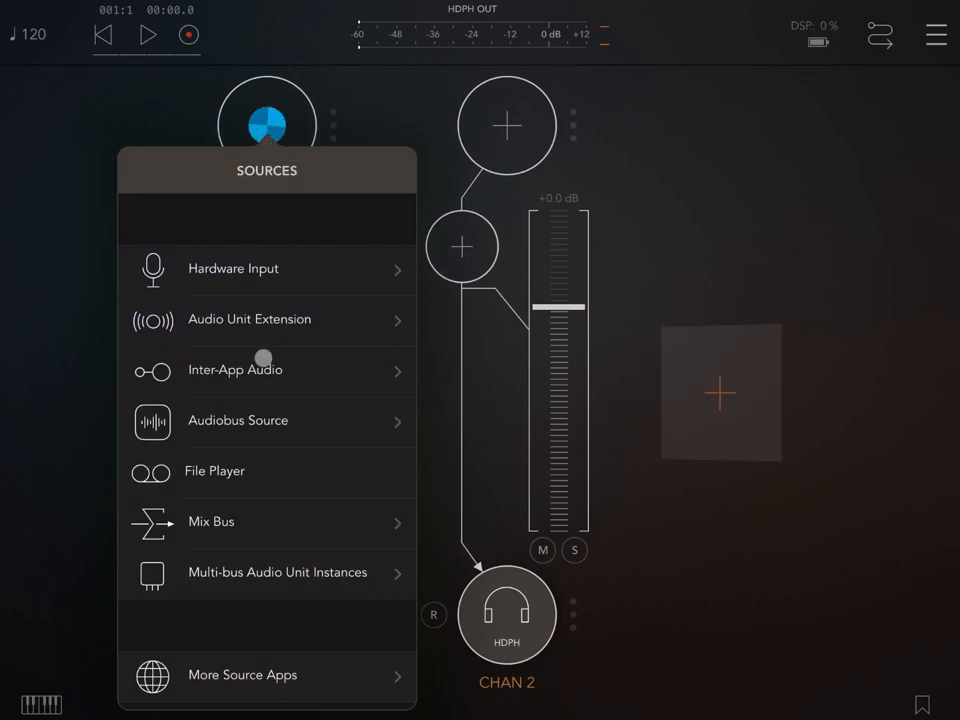
left_click(214, 471)
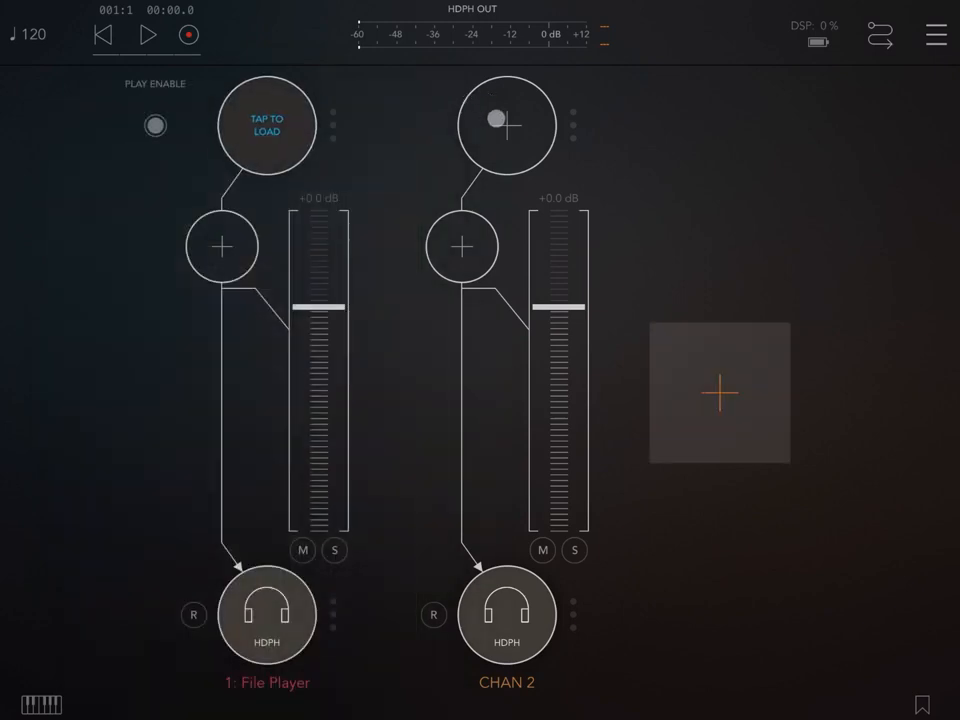
left_click(506, 124)
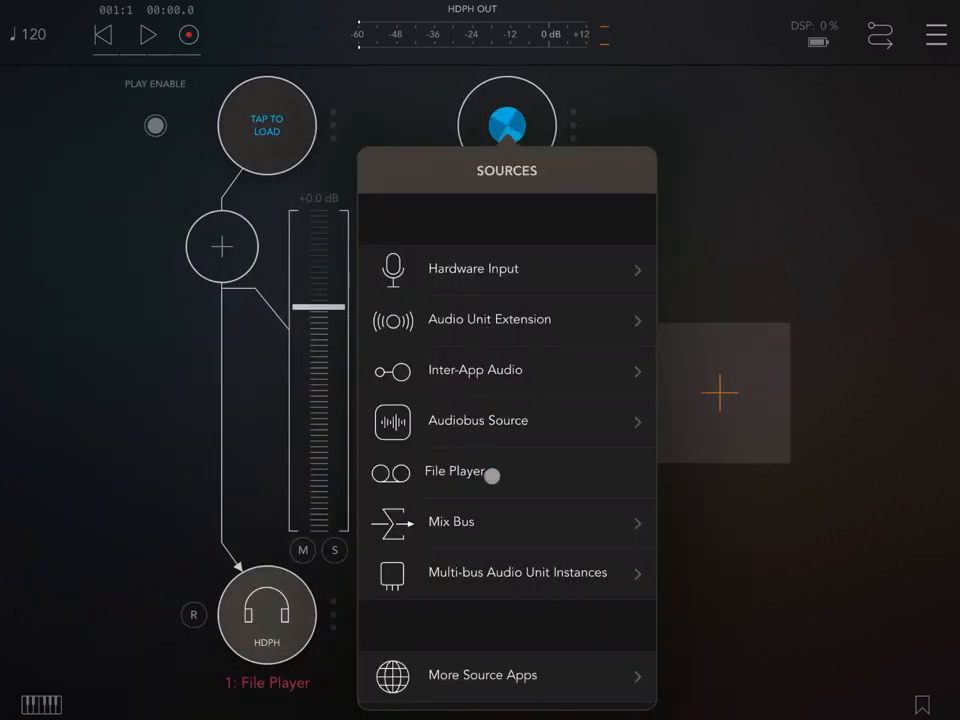
left_click(454, 471)
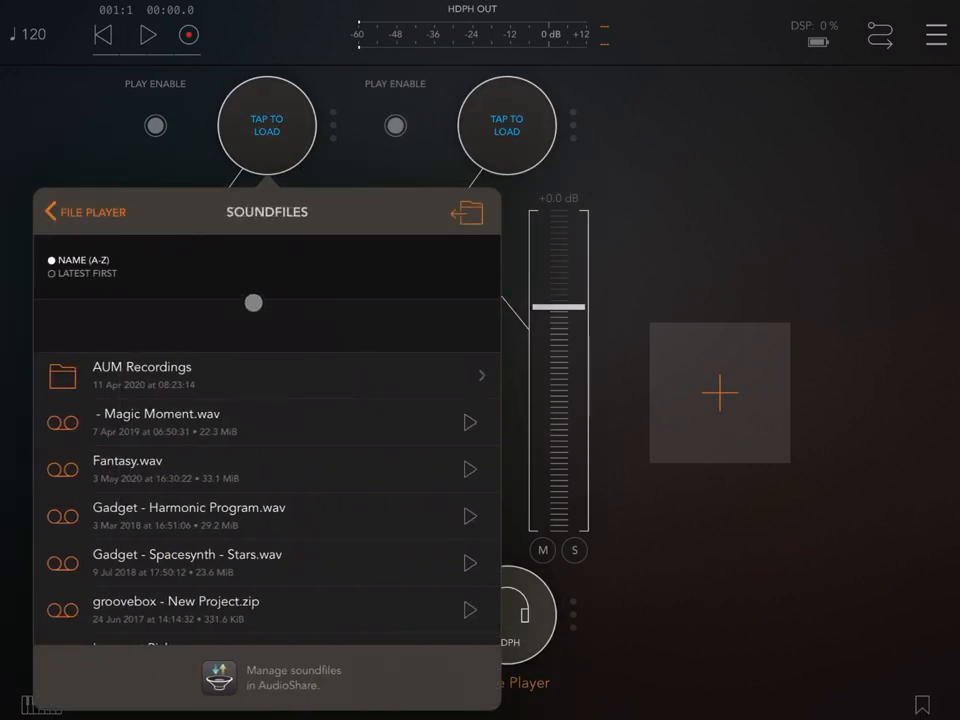
Import and load Fantasy.wav into the first file player.
left_click_drag(253, 303, 351, 305)
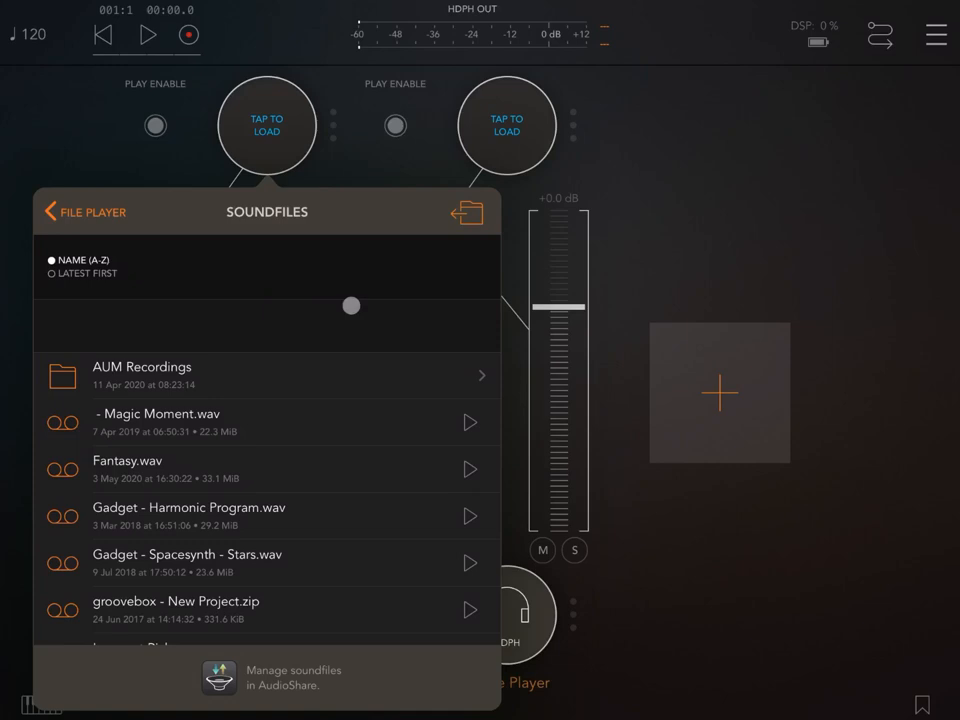
left_click(468, 212)
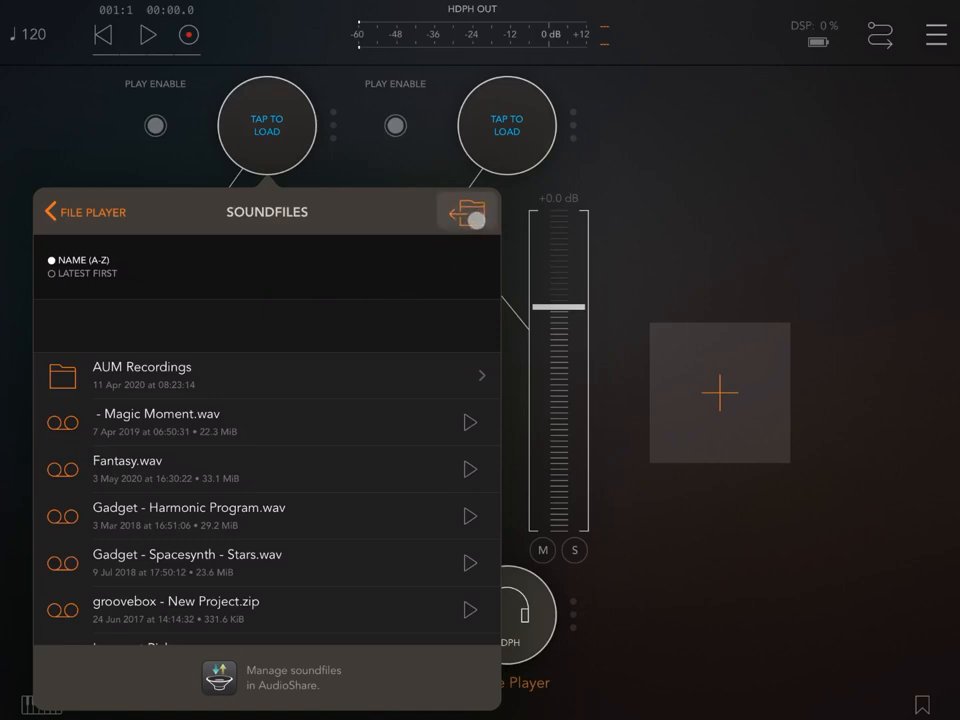
left_click(466, 211)
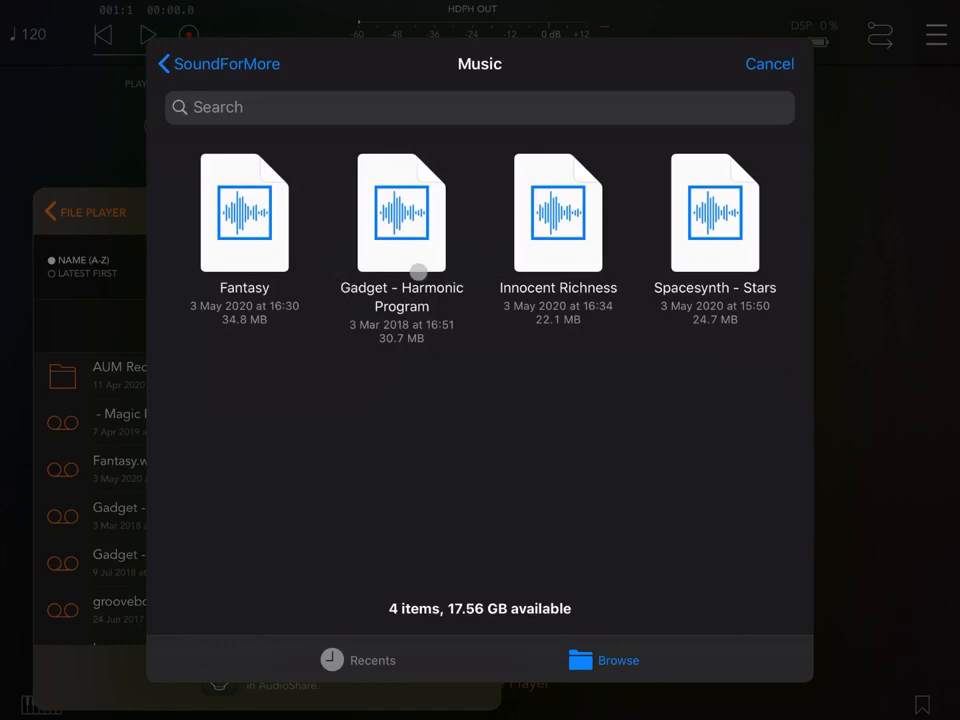
left_click(244, 213)
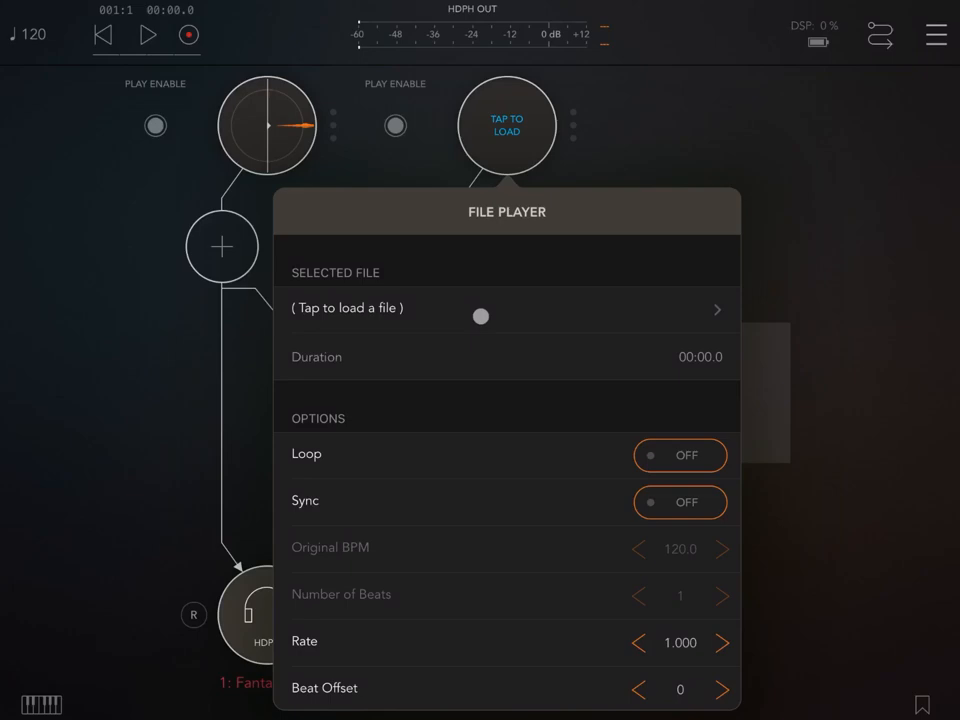
Load Innocent Richness.wav into the second file player and close its settings.
left_click(480, 308)
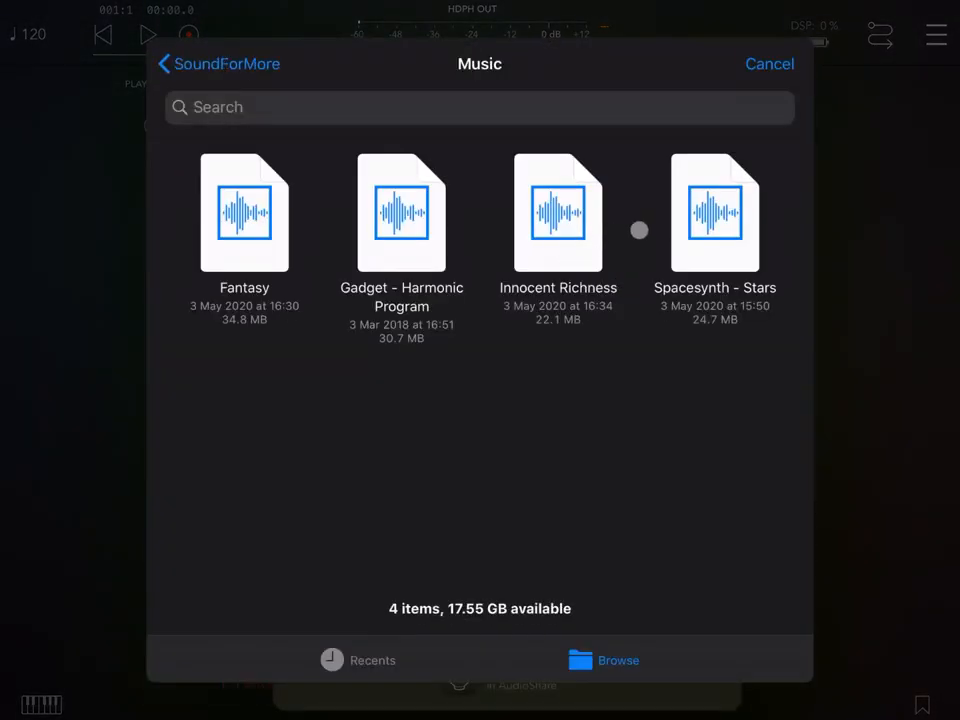
left_click(558, 213)
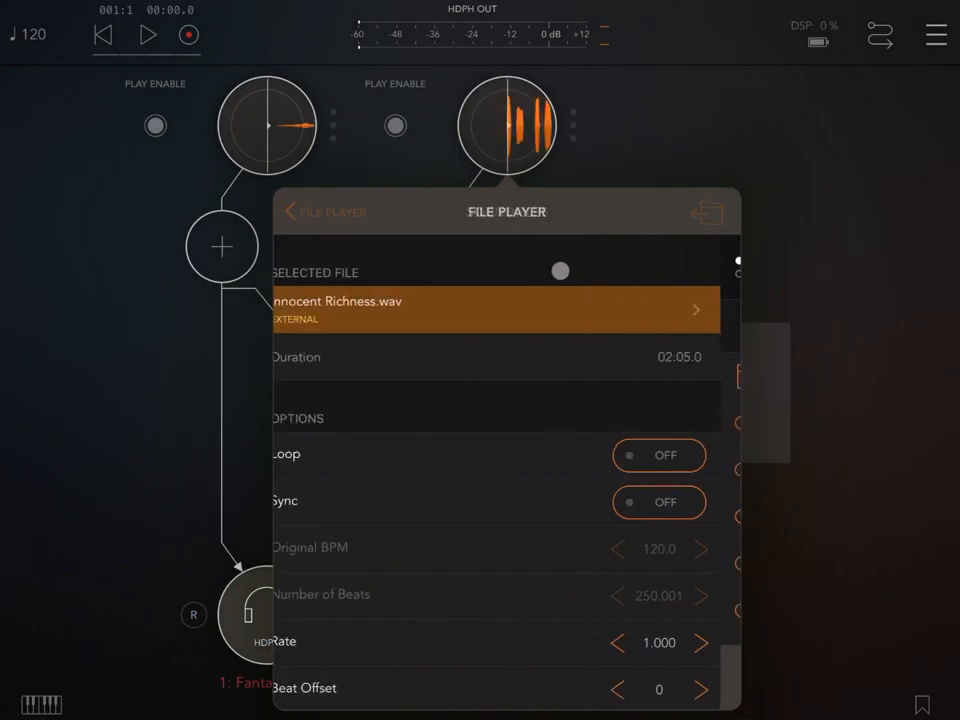
left_click(289, 211)
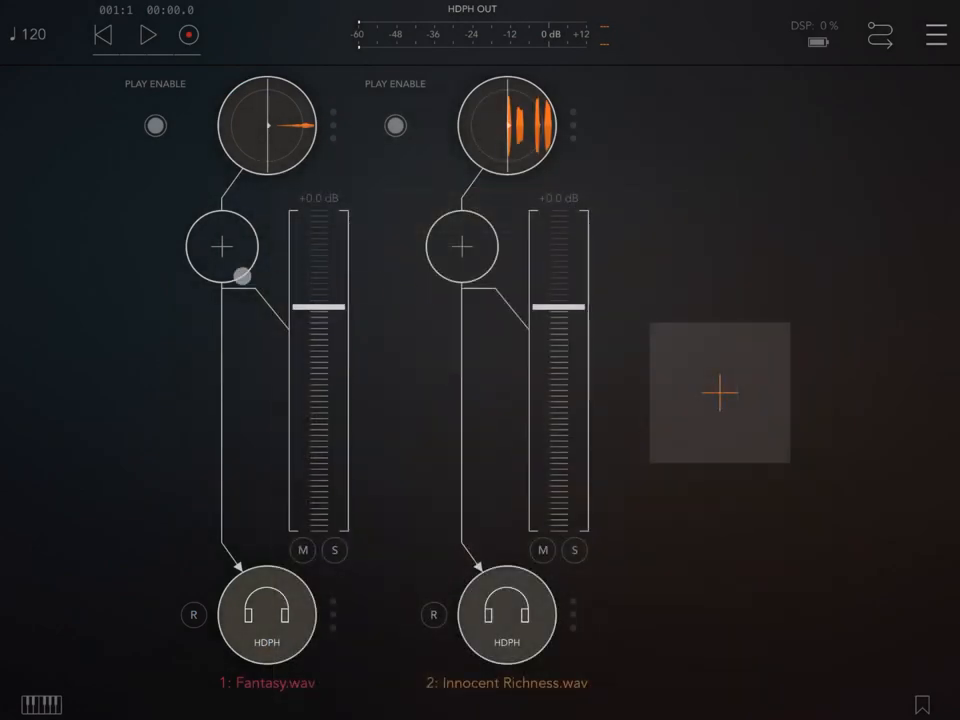
Insert Mute Master on channel 1, then search 'mm' for channel 2's insert.
left_click(221, 246)
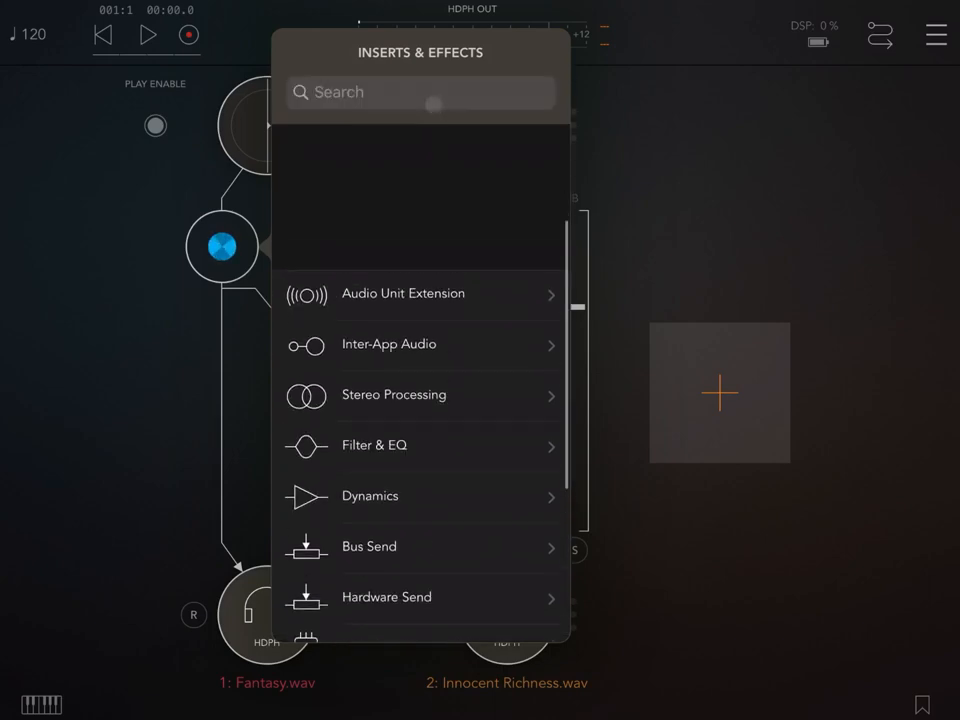
left_click(420, 92)
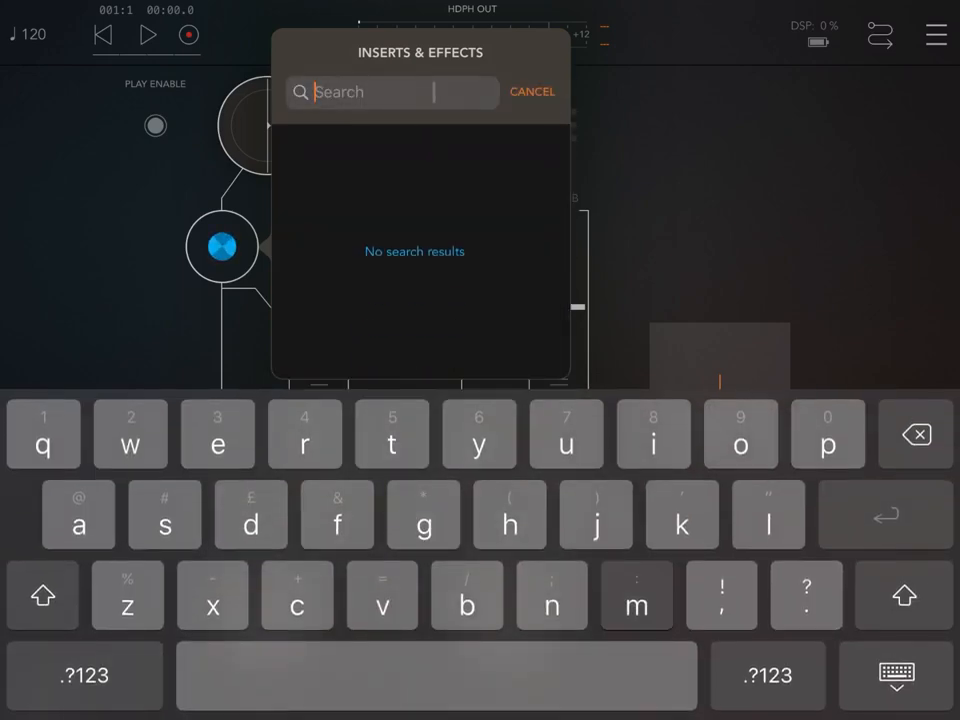
left_click(532, 91)
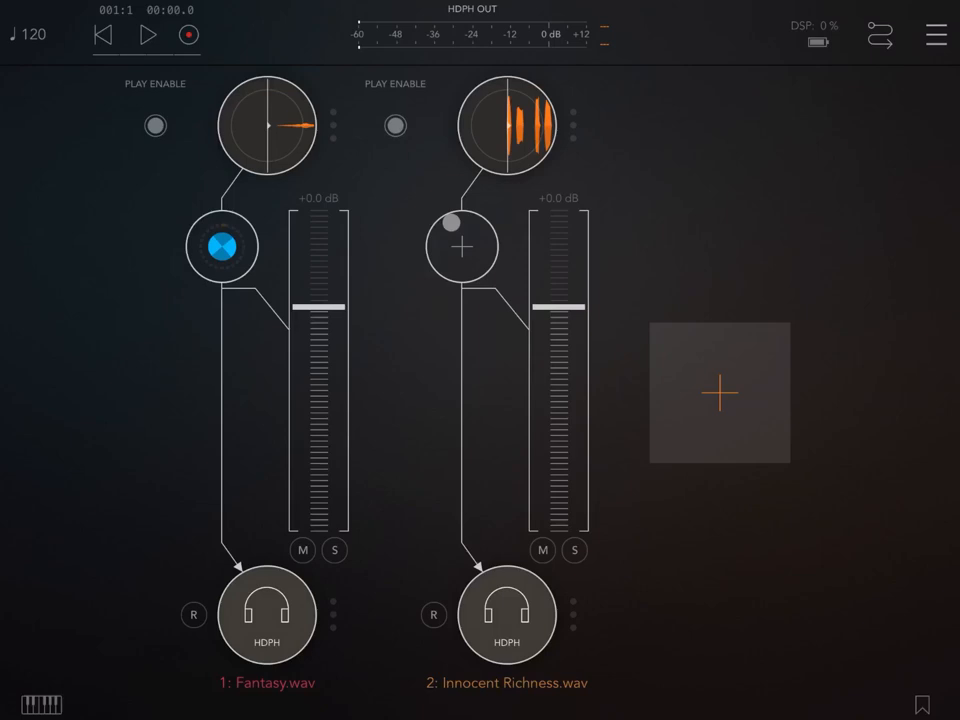
left_click(222, 246)
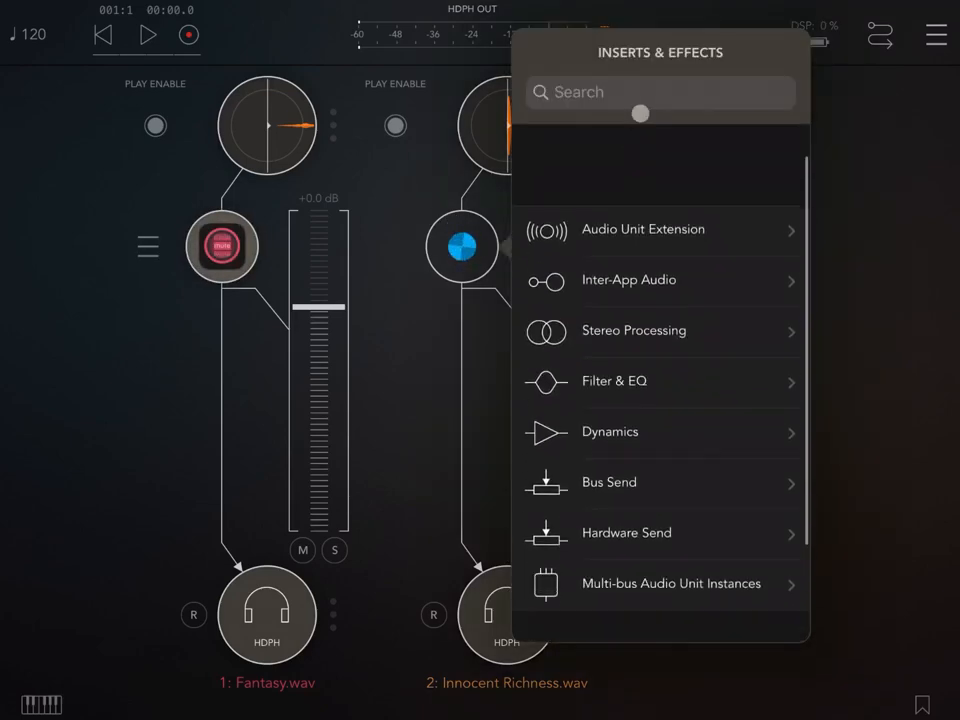
type("mm")
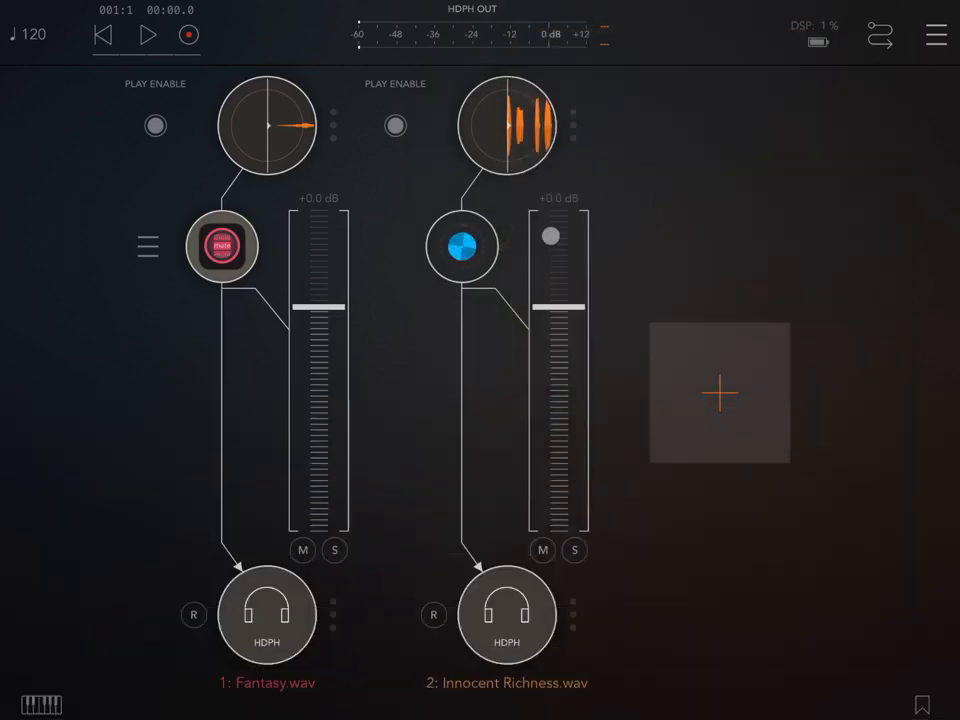
left_click(461, 246)
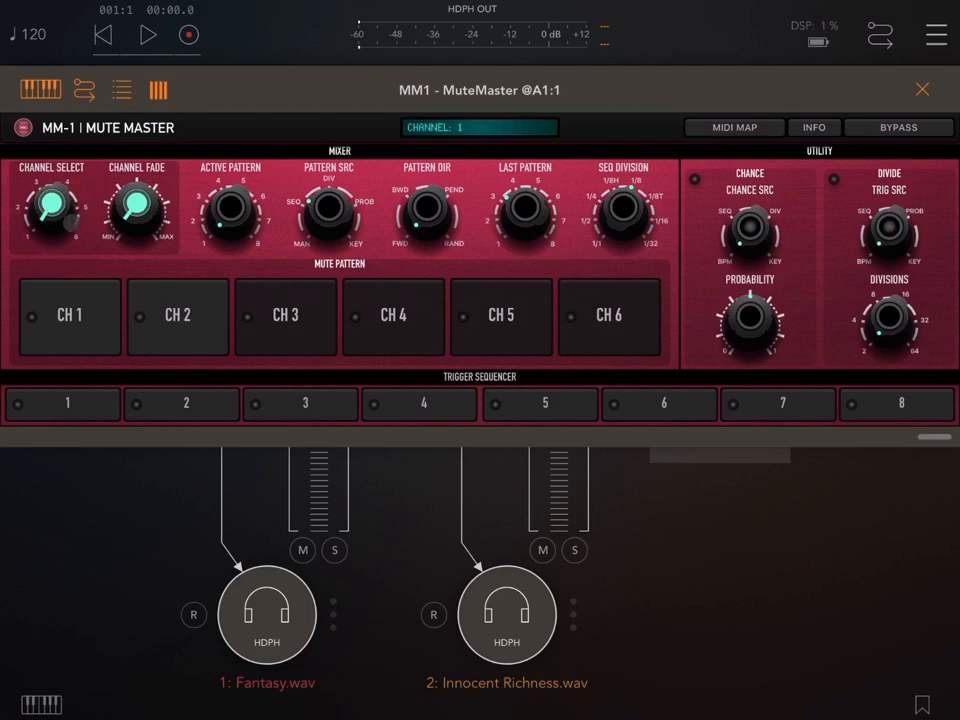
left_click_drag(136, 205, 145, 195)
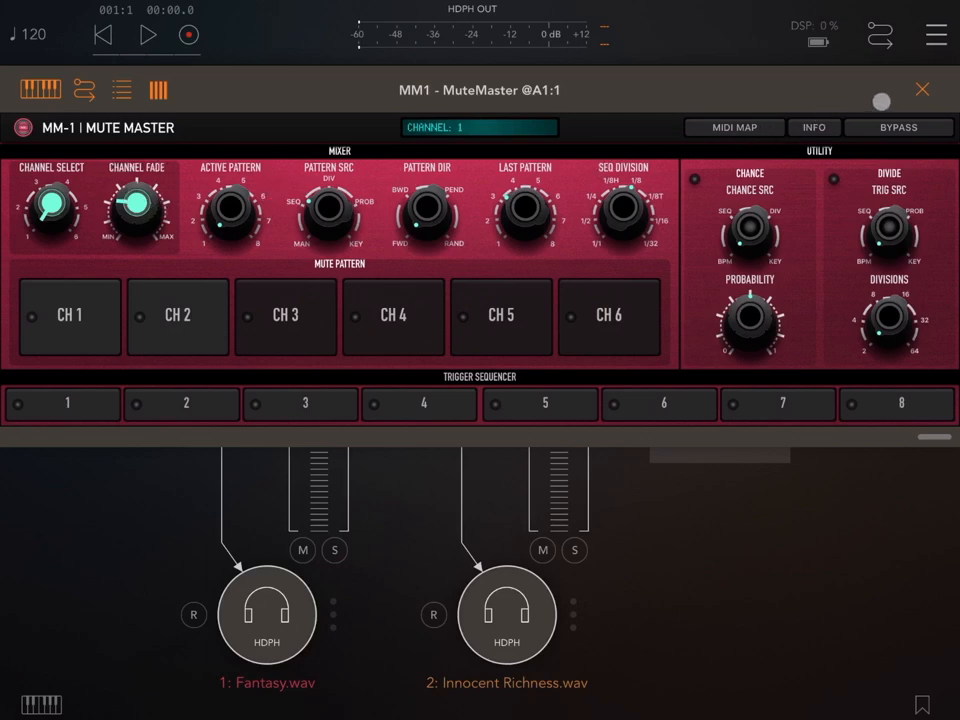
left_click(921, 89)
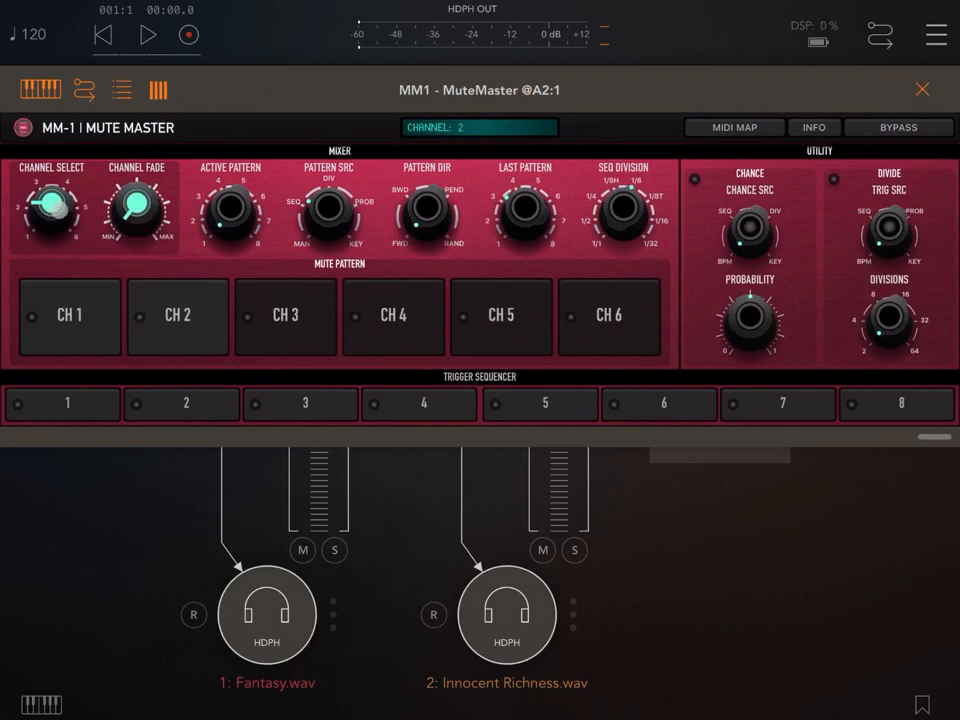
left_click_drag(135, 207, 120, 220)
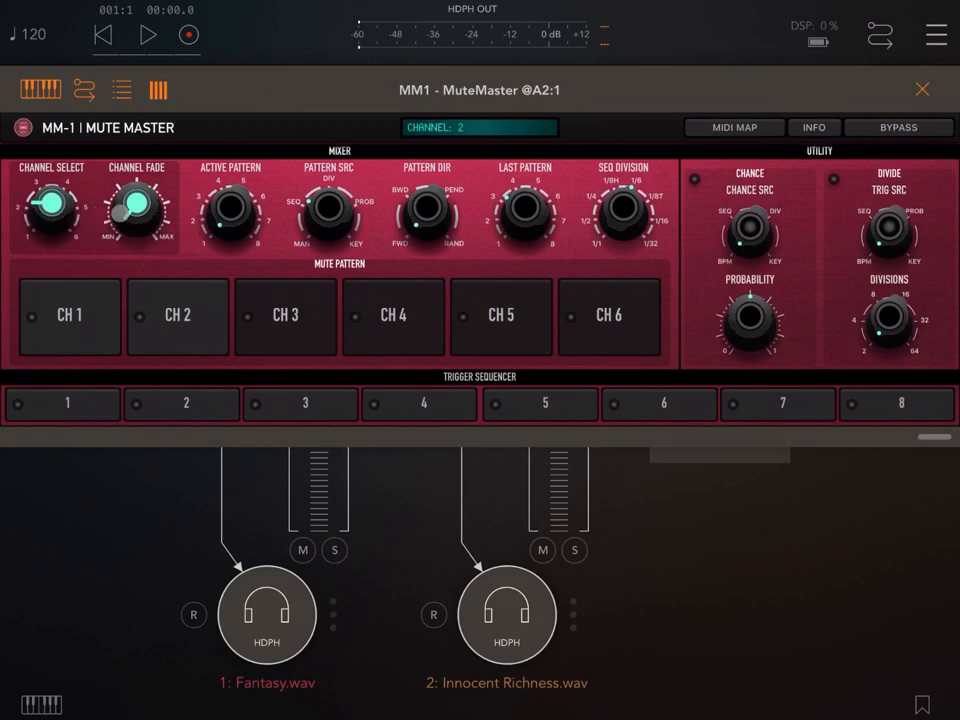
left_click_drag(137, 205, 155, 185)
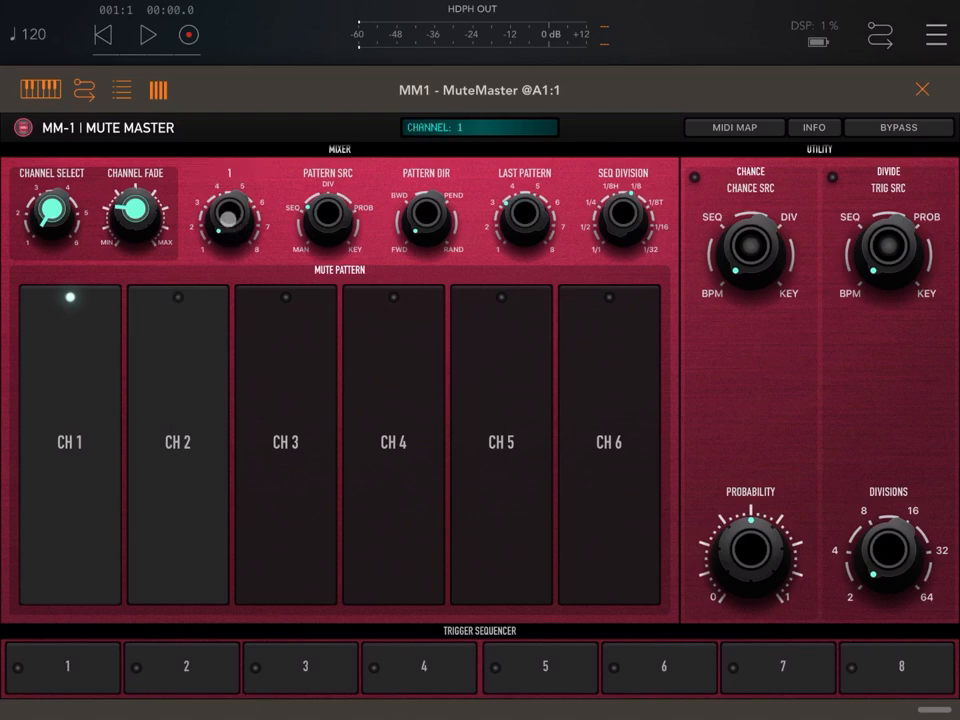
Enable CH 1 in pattern 1, enable CH 2 in pattern 2, and set last pattern to 2.
left_click(177, 444)
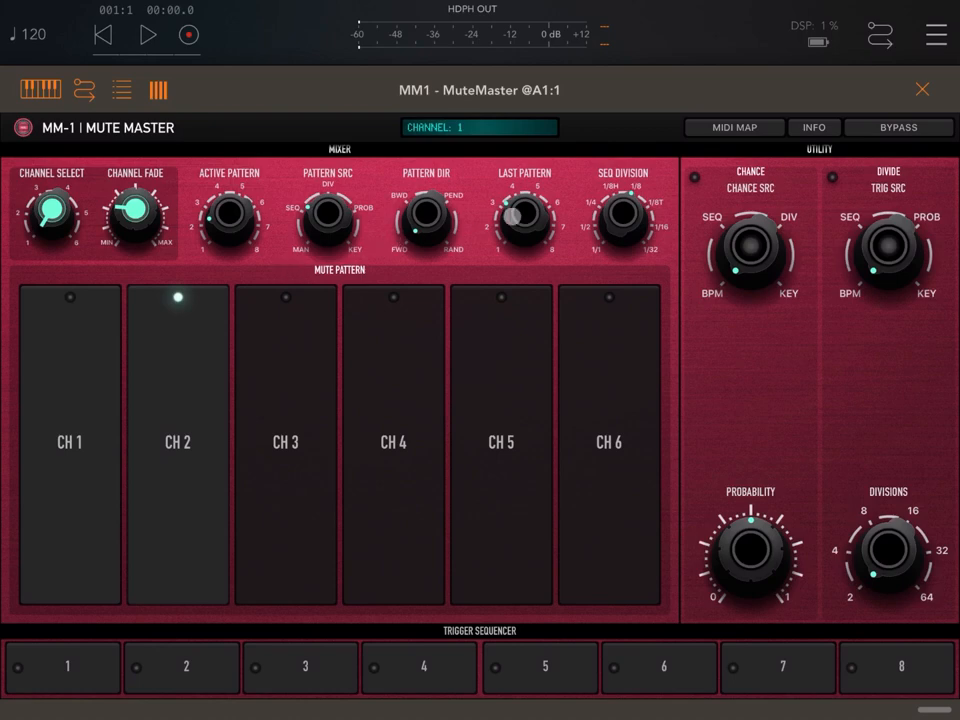
left_click_drag(524, 210, 524, 180)
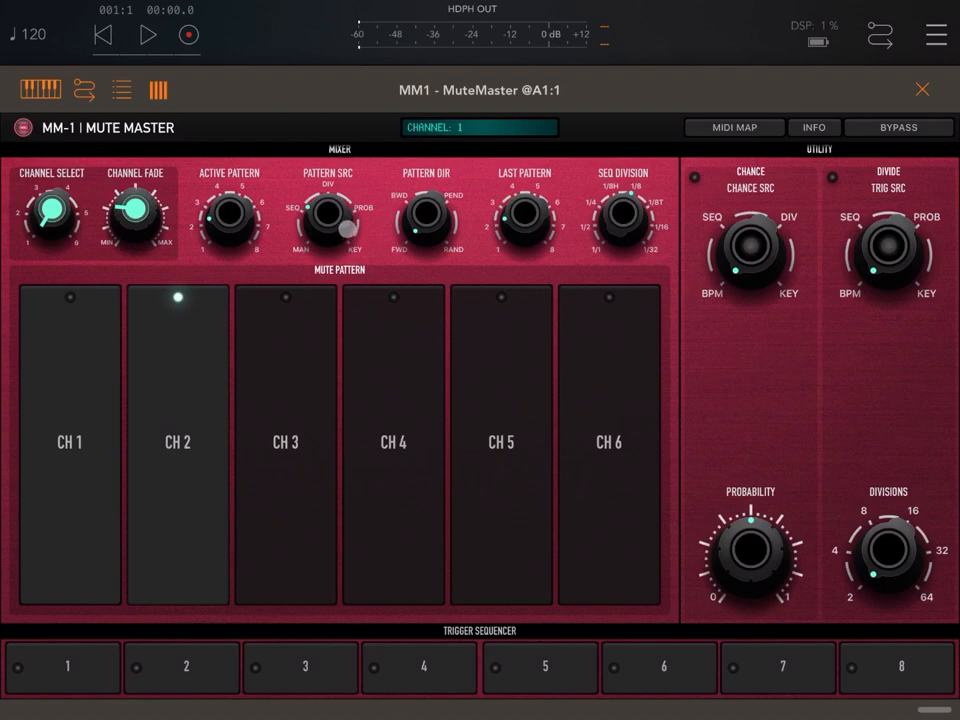
left_click(325, 205)
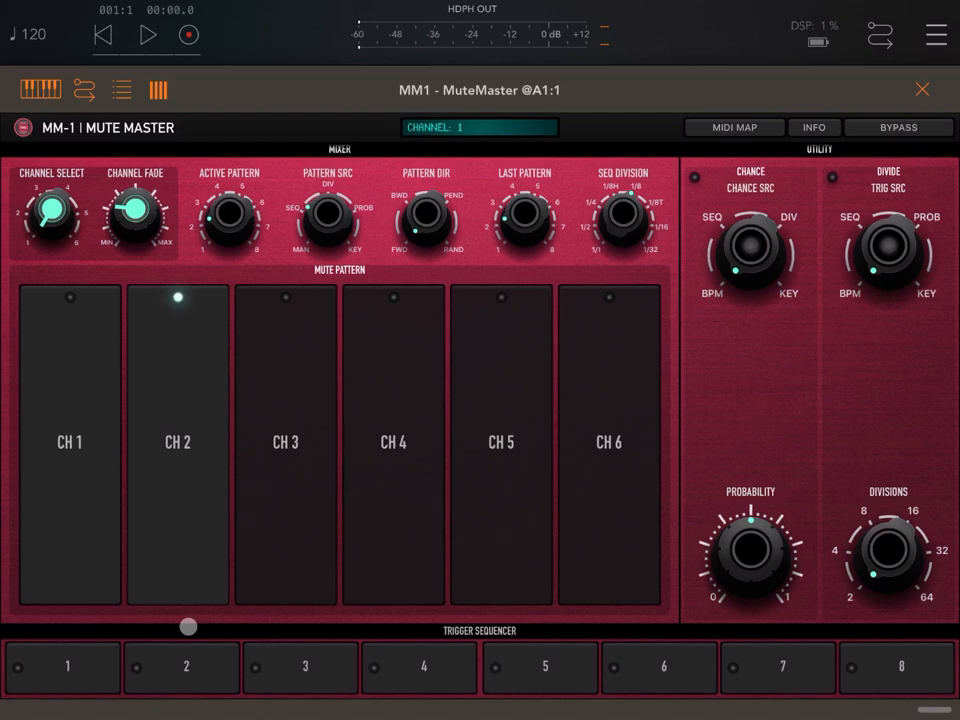
Set the Mute Master SEQ DIVISION to 1/4.
left_click_drag(188, 627, 262, 632)
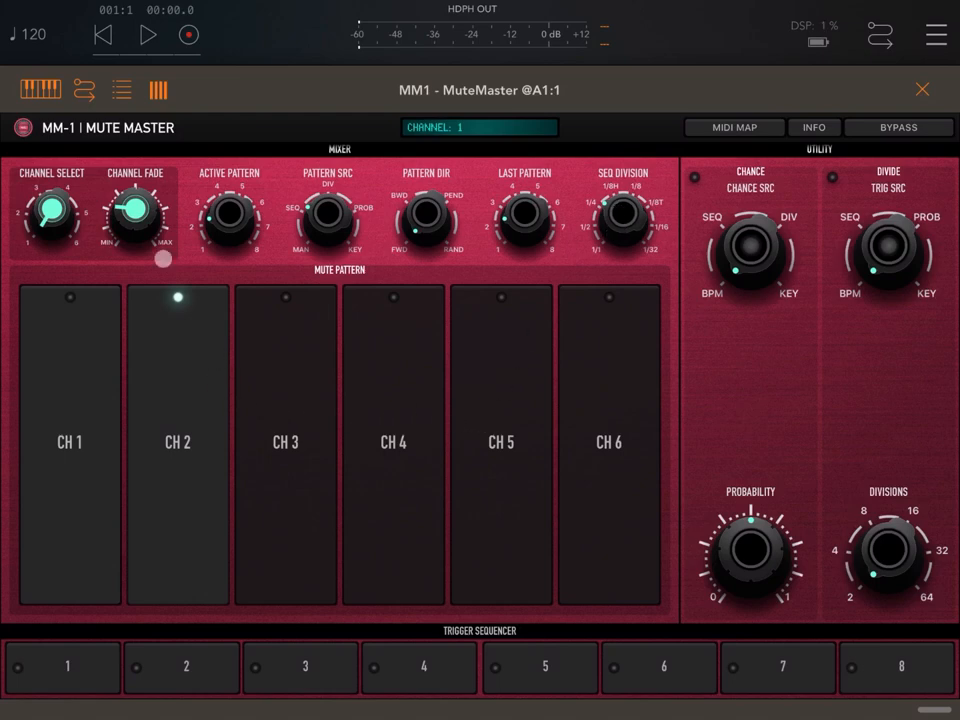
left_click(157, 90)
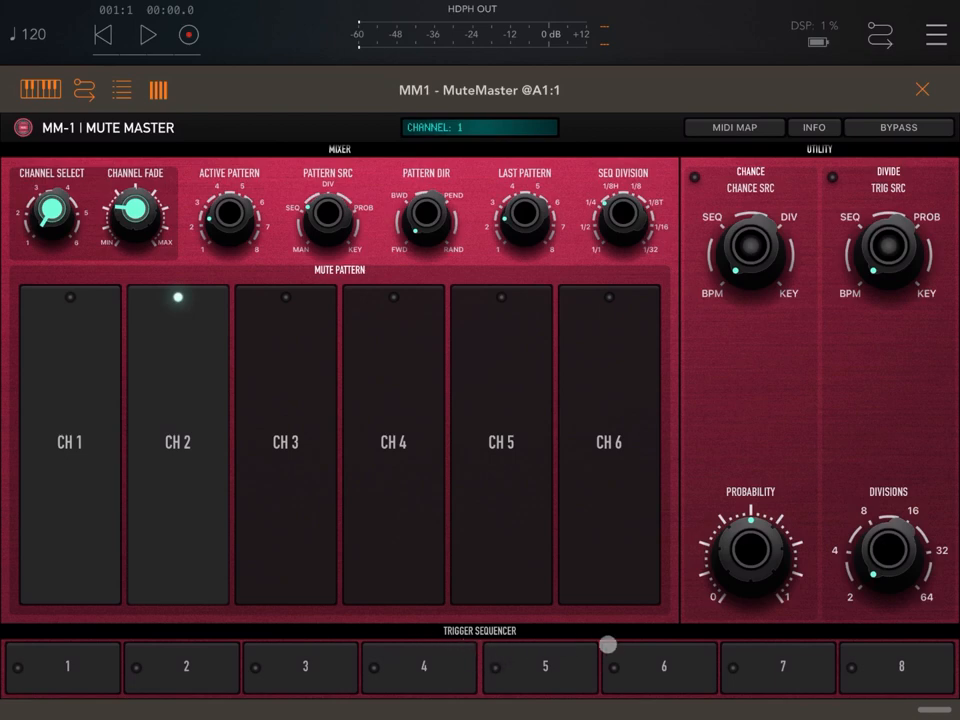
Play the session to watch Mute Master patterns switch, then rewind to the start.
left_click(147, 34)
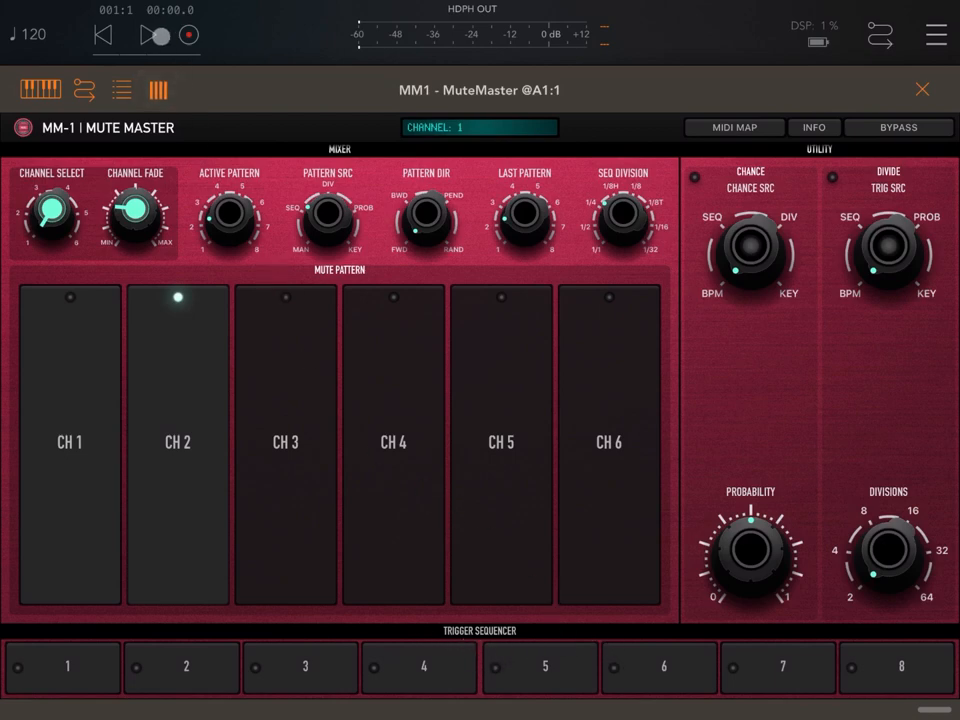
left_click(146, 35)
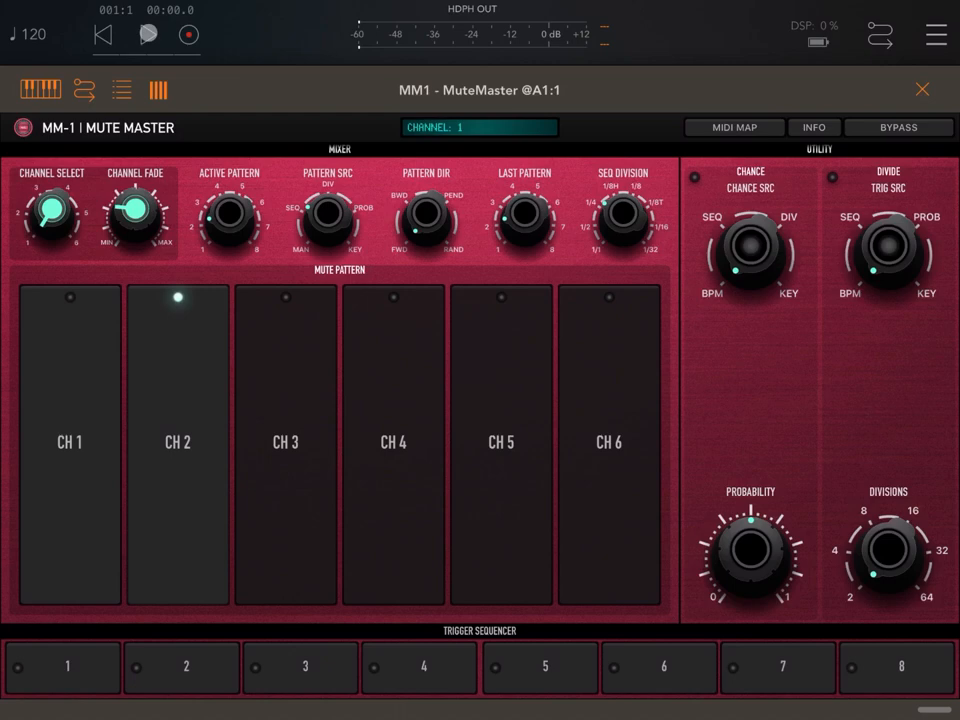
left_click(146, 35)
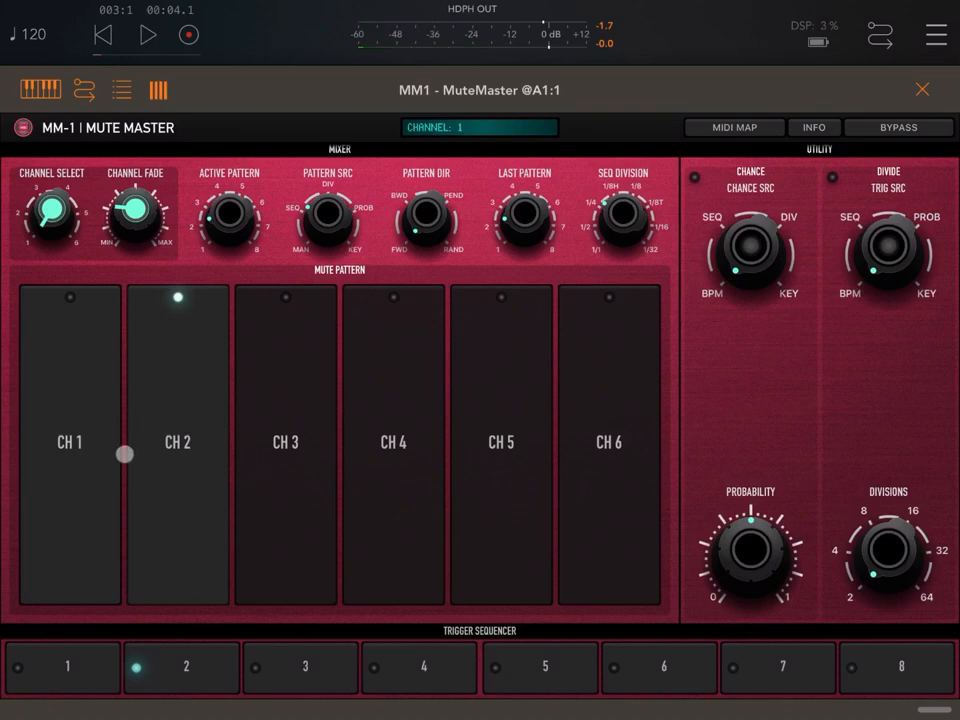
left_click_drag(124, 454, 368, 604)
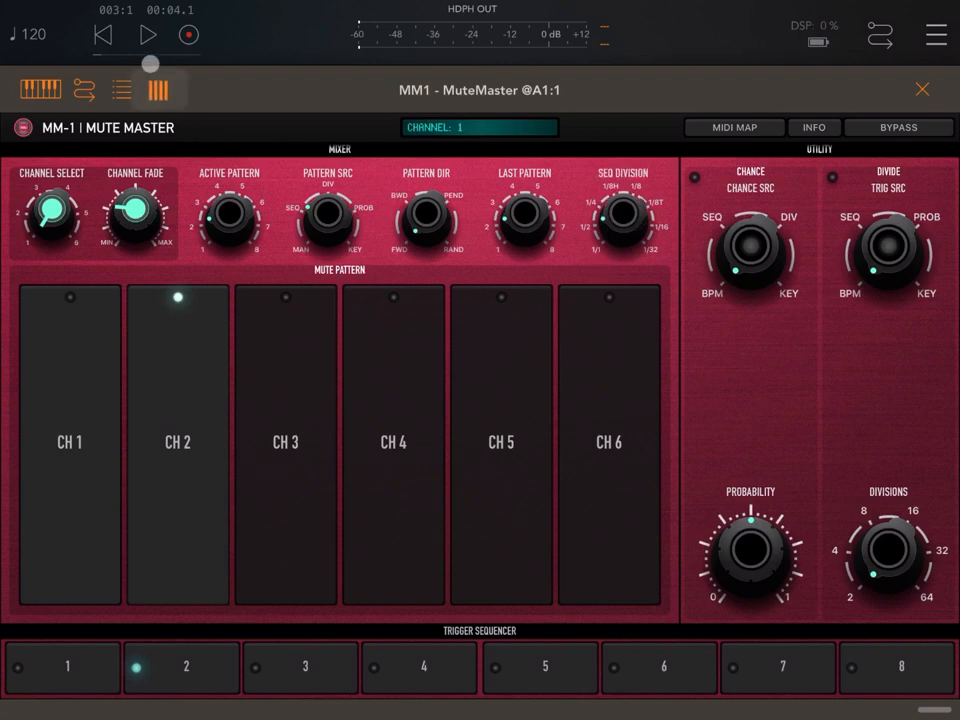
left_click(148, 35)
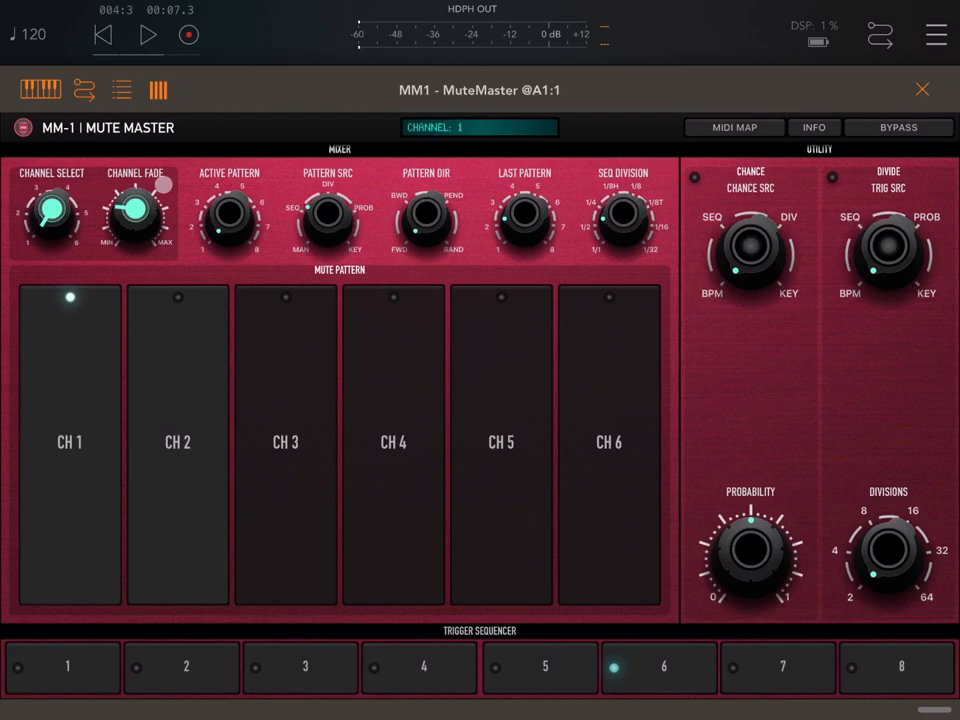
left_click(102, 35)
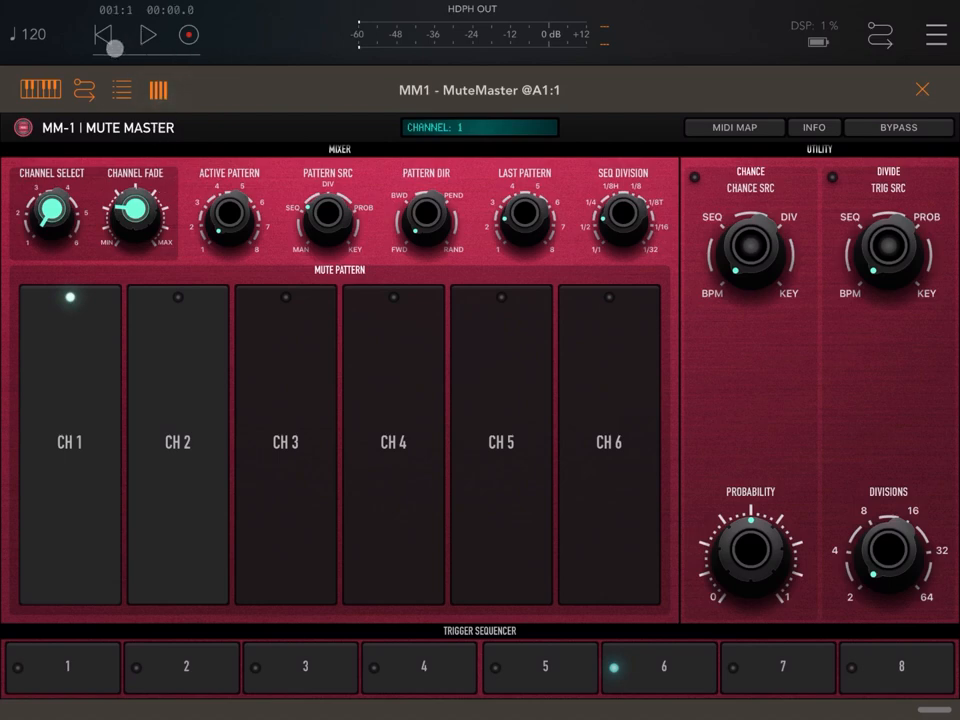
Start playback and enable trigger sequencer steps 1 and 5.
left_click(148, 35)
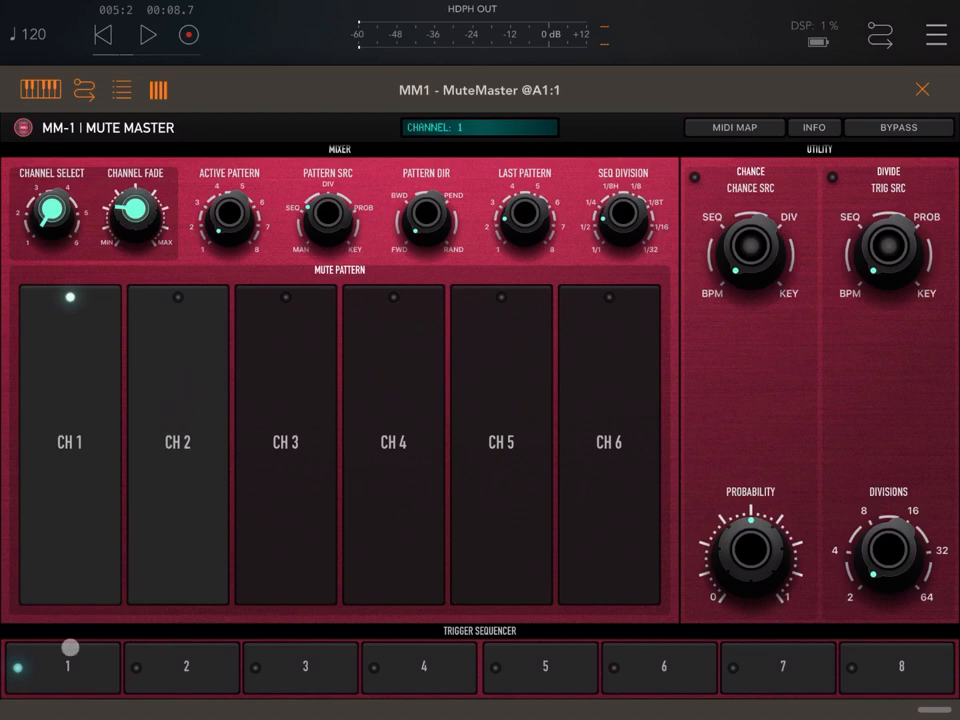
left_click(571, 658)
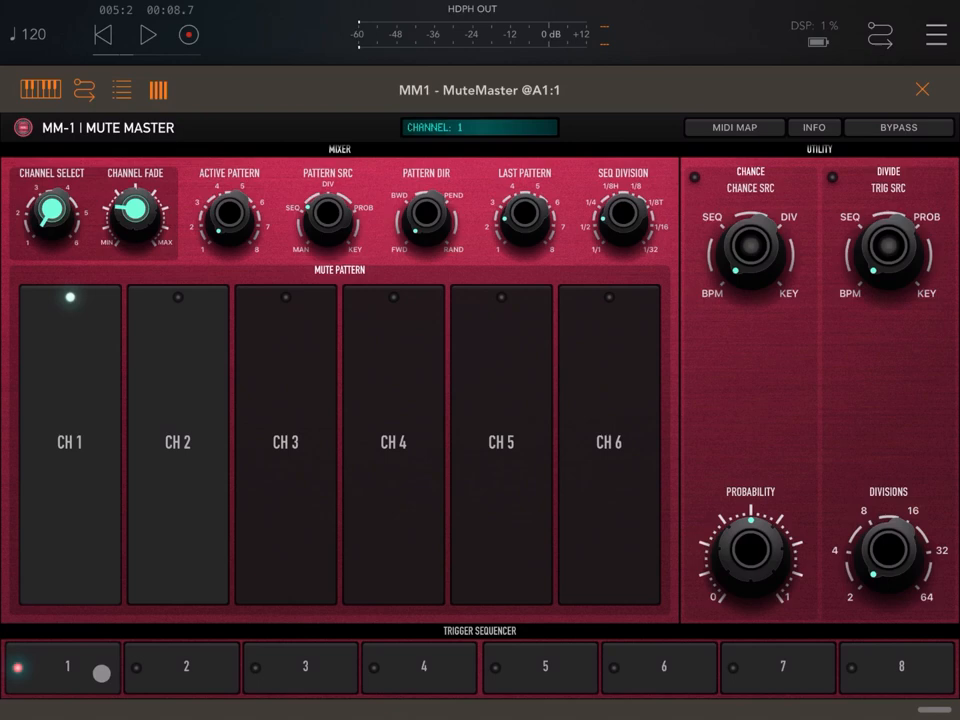
left_click(539, 667)
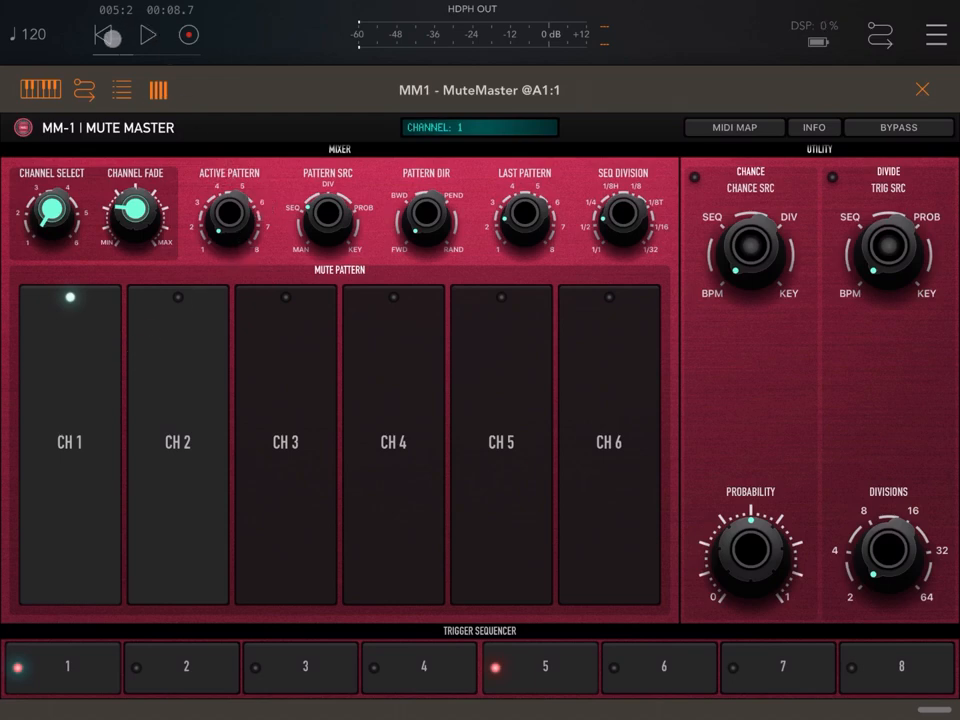
Rewind, play to hear mutes alternate between CH 1 and CH 2, then stop.
left_click(148, 35)
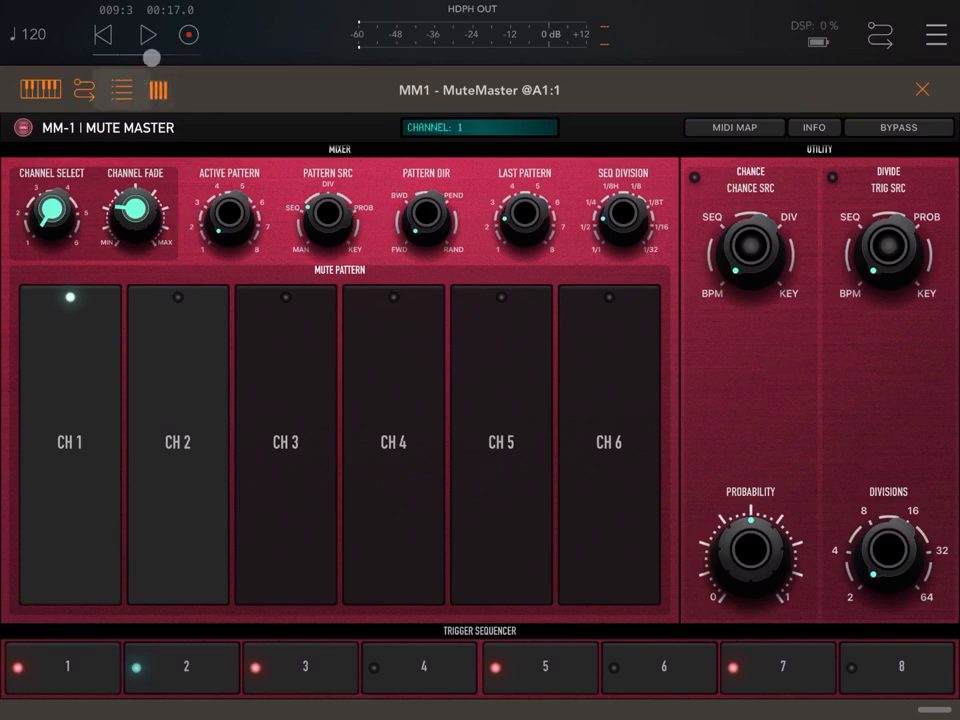
left_click(148, 34)
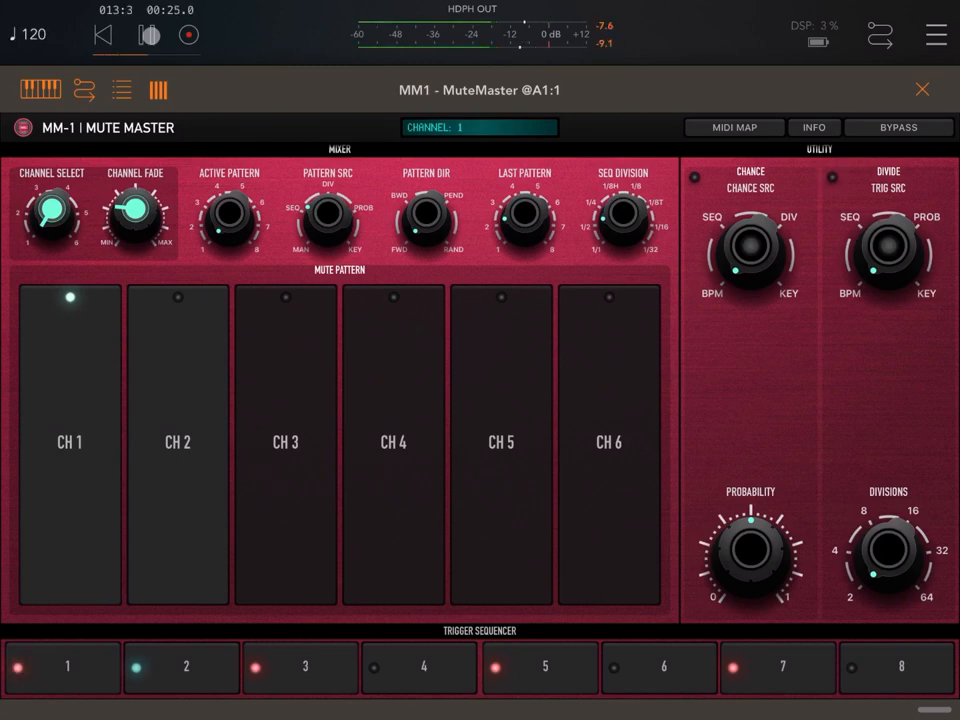
left_click(148, 35)
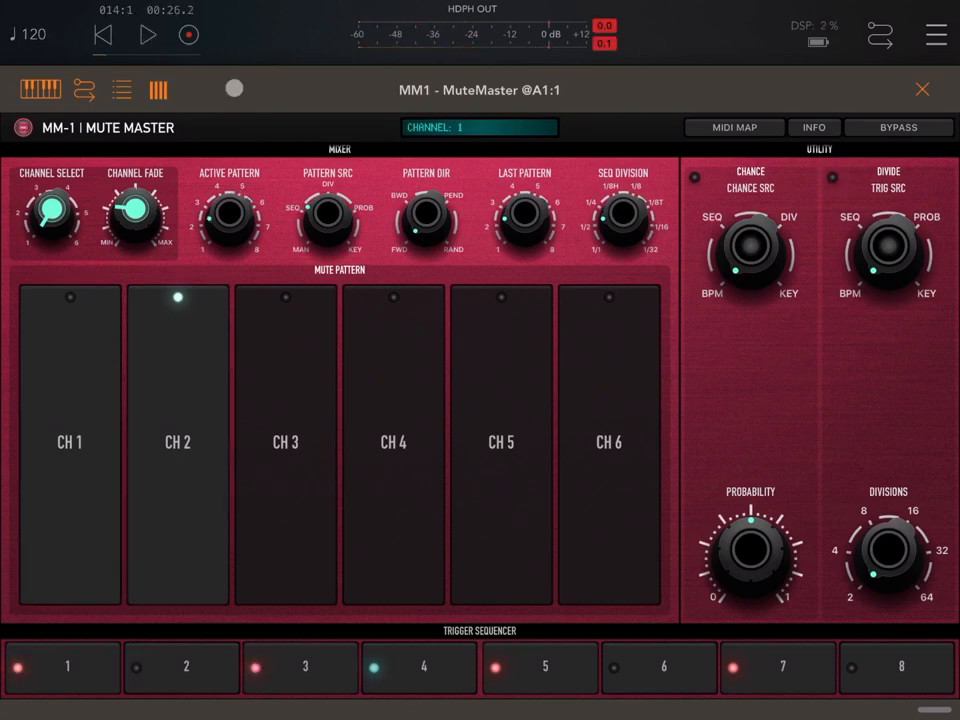